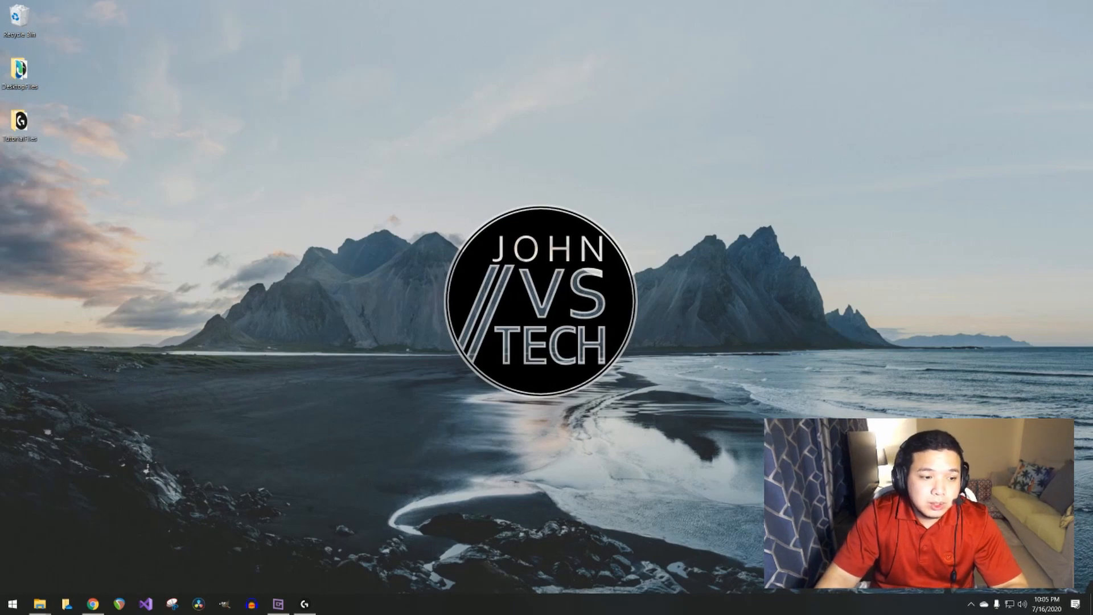
# Launch Logitech G HUB showing the G305 mouse, PRO X headset and C920 webcam.
pyautogui.click(91, 603)
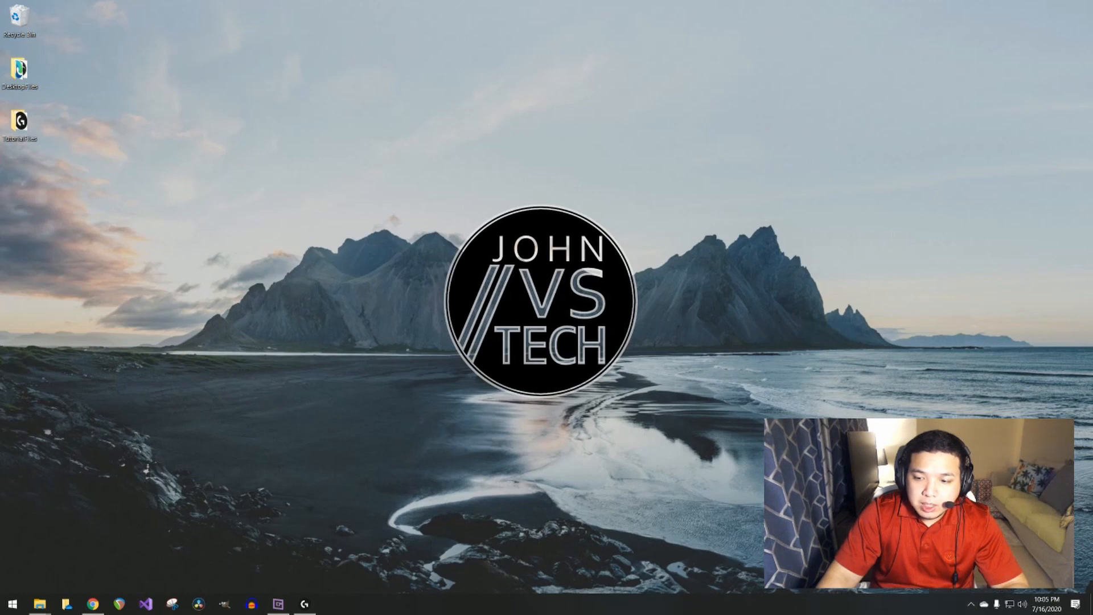
pyautogui.click(305, 603)
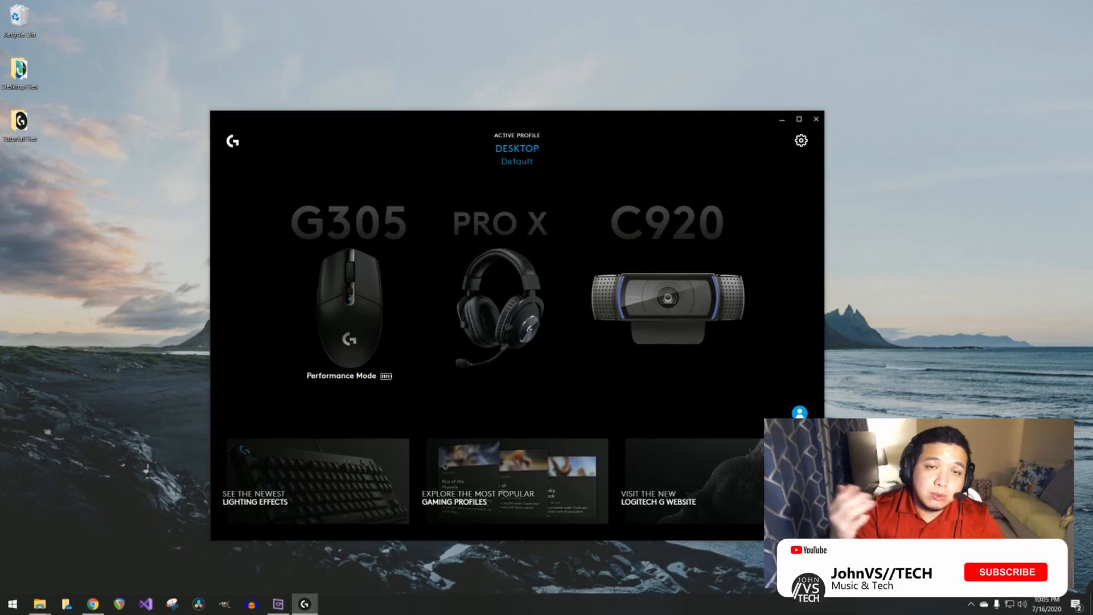
# Open the PRO X headset's Microphone page with Blue VO!CE and the London Spitfire Profit preset.
pyautogui.click(1019, 572)
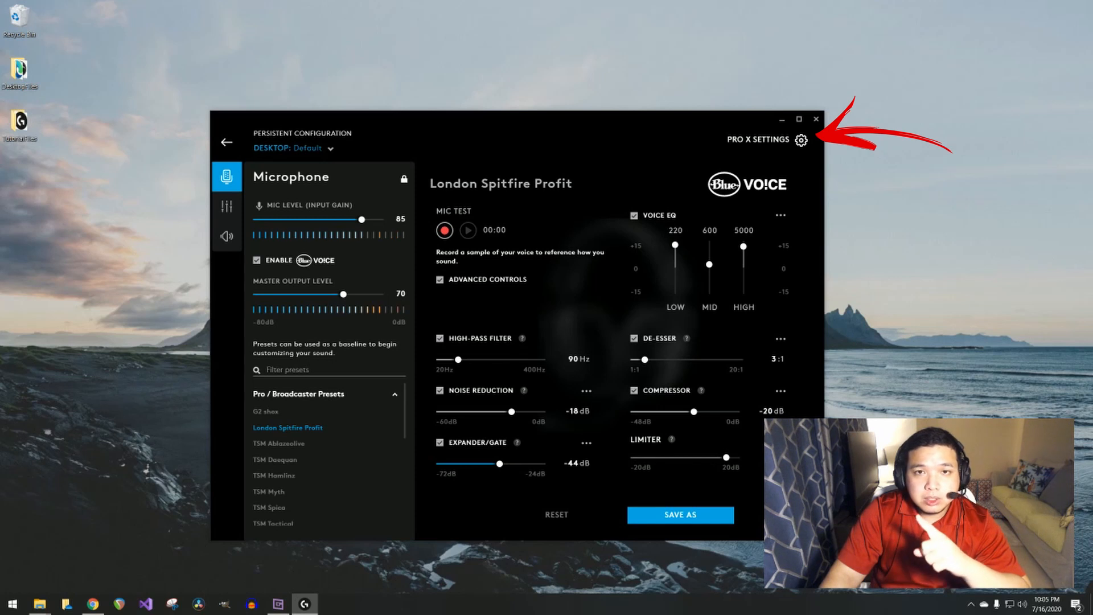
pyautogui.click(801, 138)
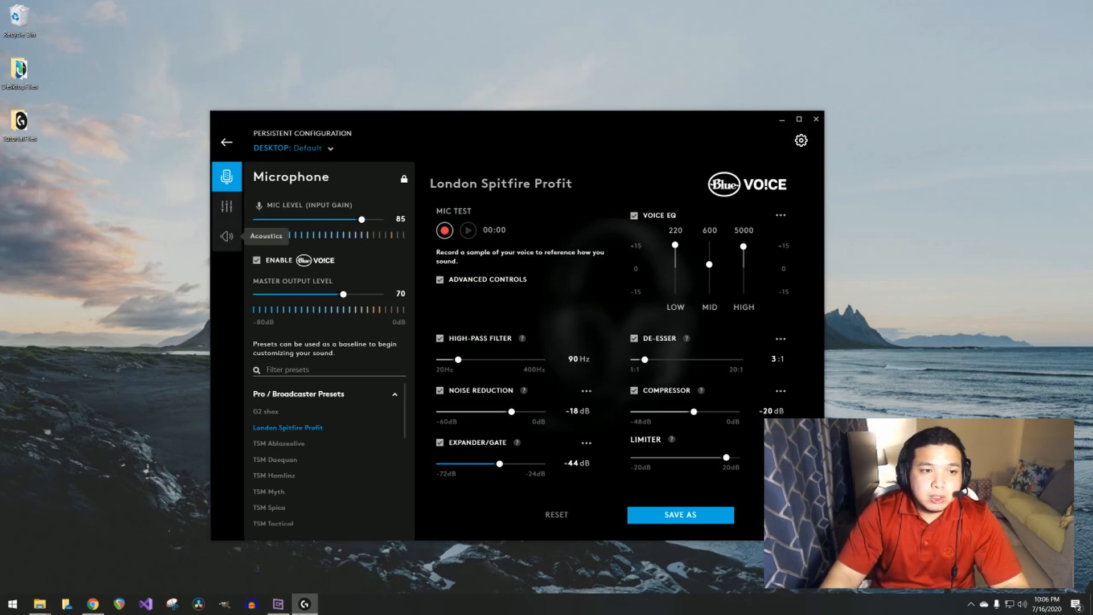
# Show the PRO X headset's Acoustics settings for volume, mic, sidetone and surround sound.
pyautogui.click(226, 236)
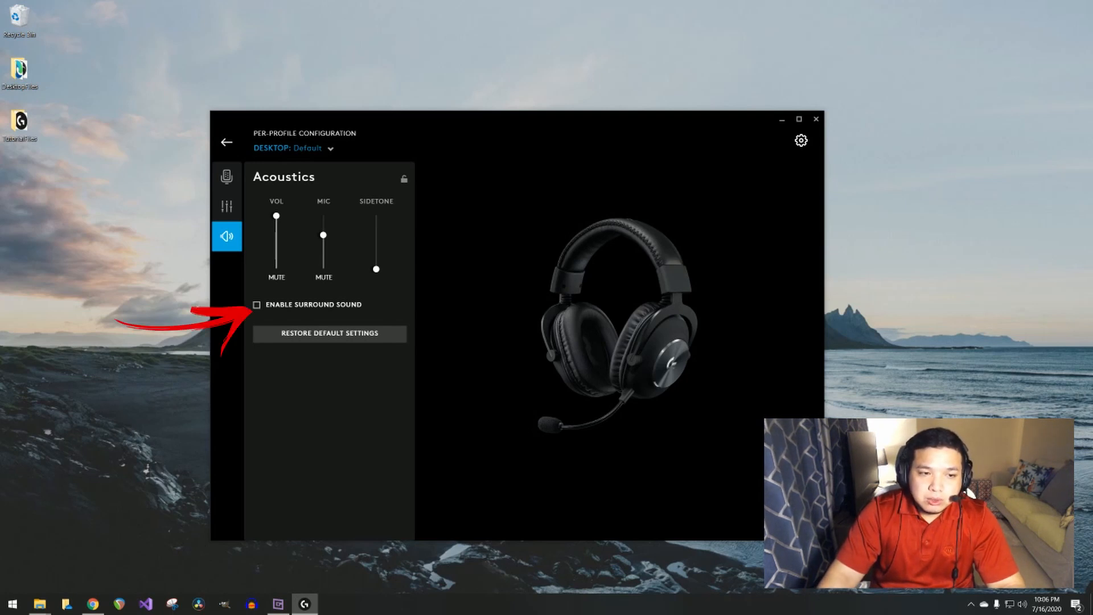
pyautogui.click(257, 305)
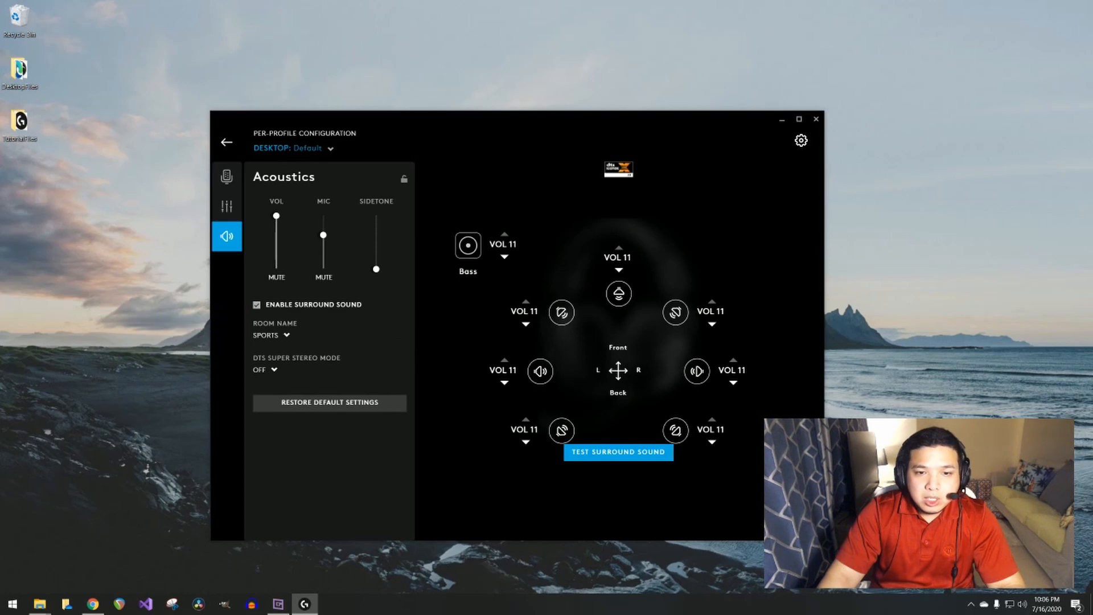
pyautogui.click(618, 453)
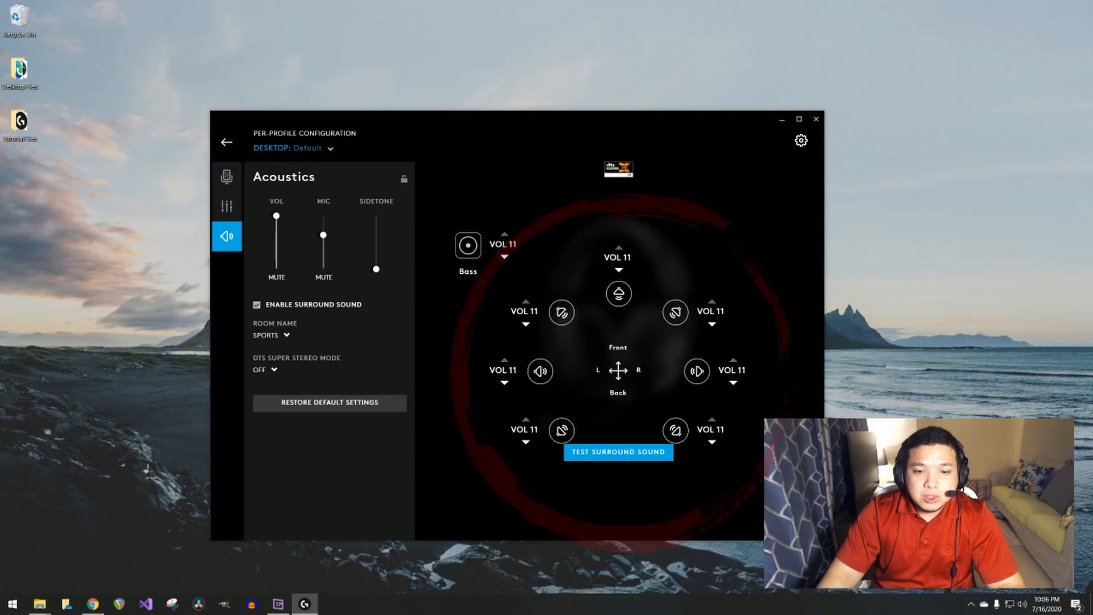
pyautogui.click(266, 335)
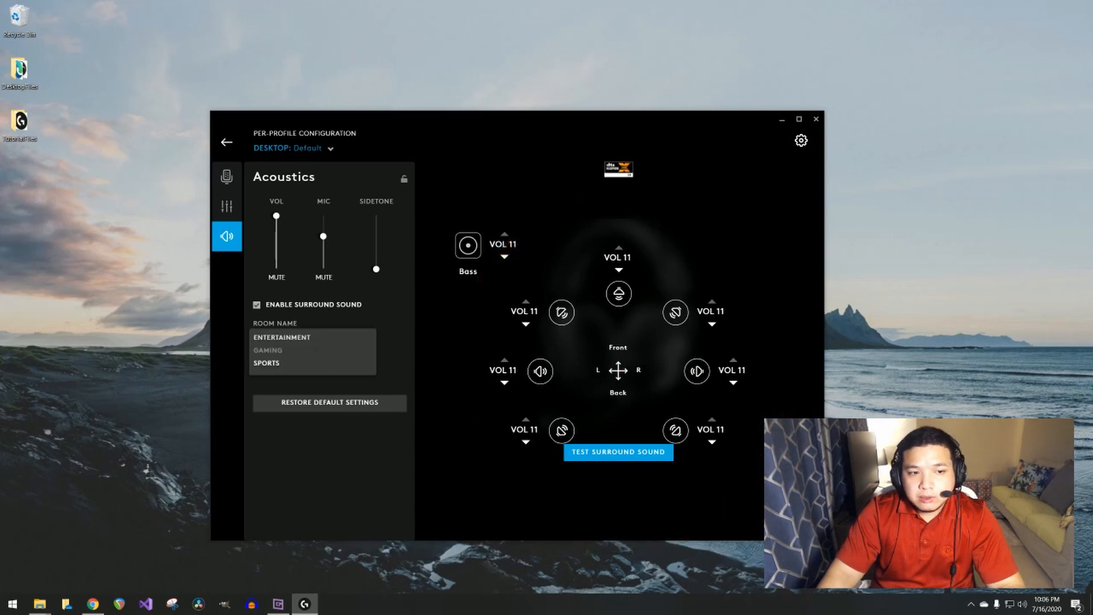
pyautogui.click(267, 364)
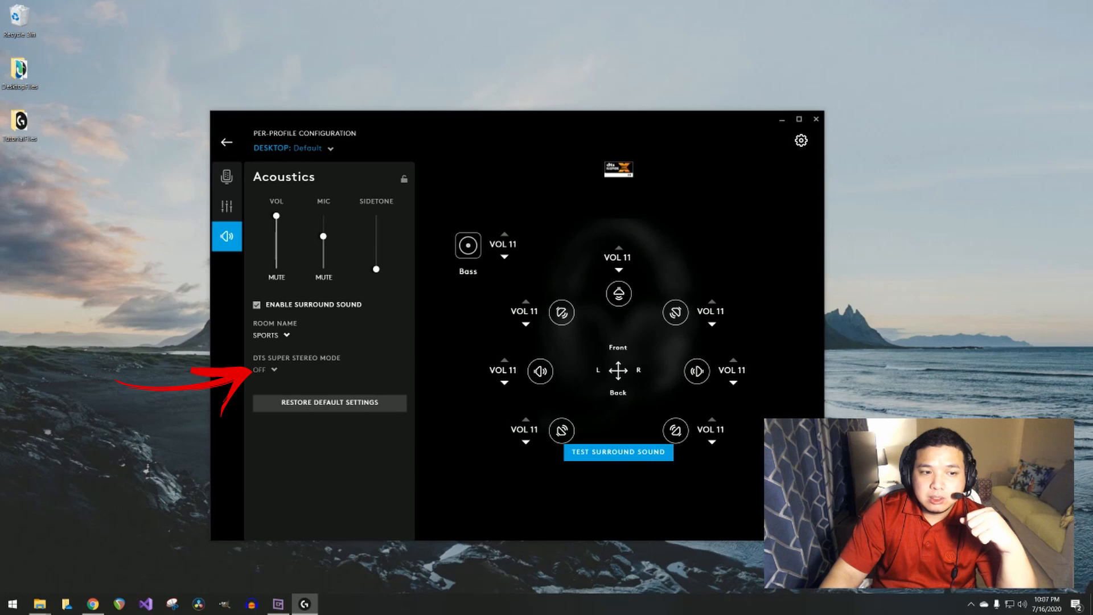
pyautogui.click(266, 370)
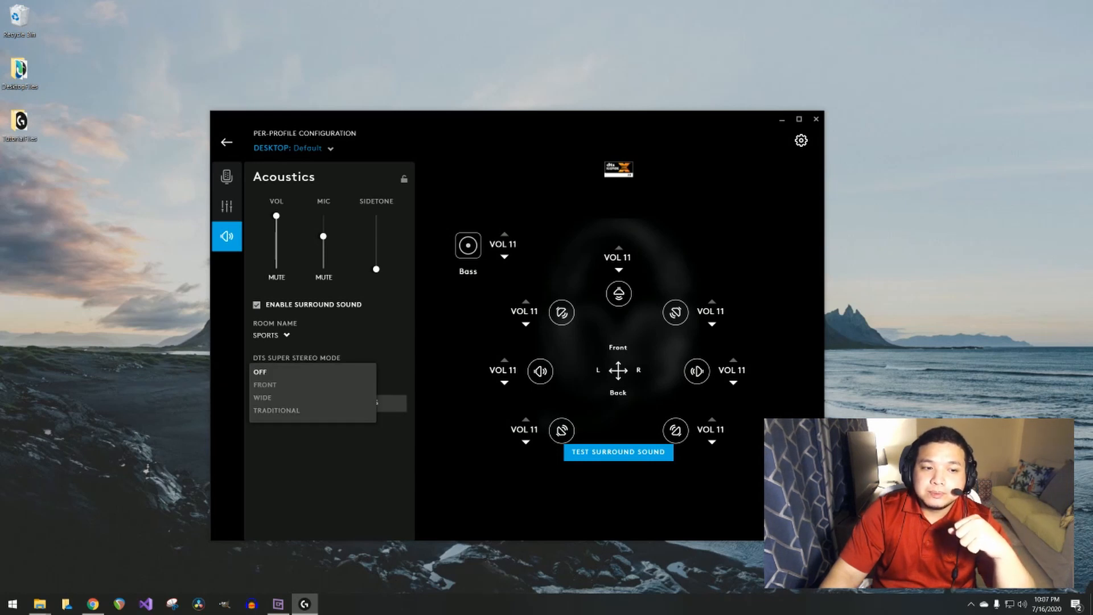
pyautogui.click(260, 371)
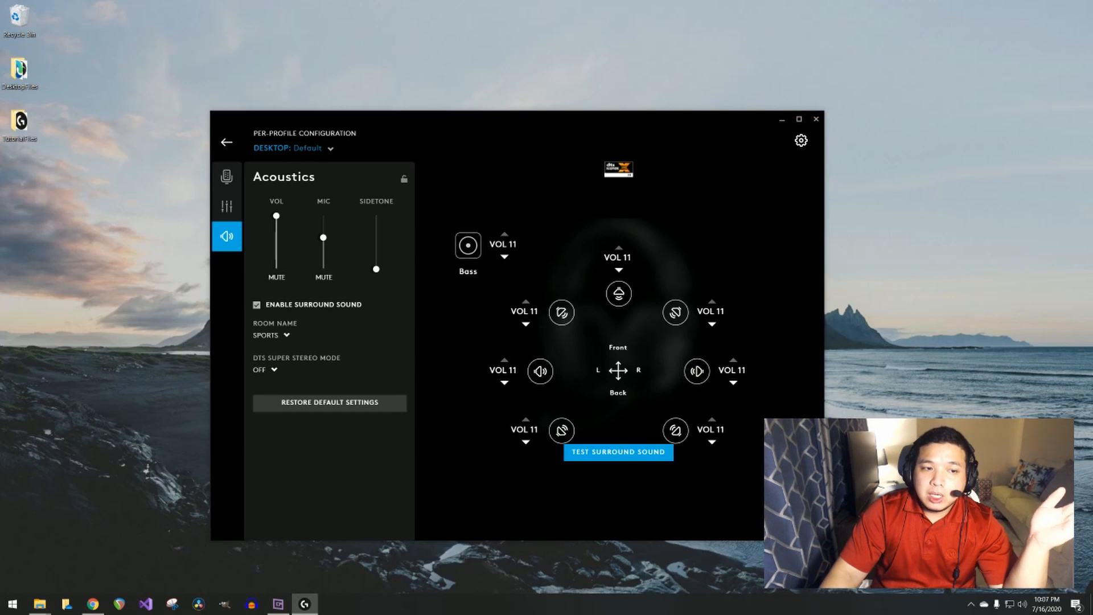
pyautogui.click(256, 305)
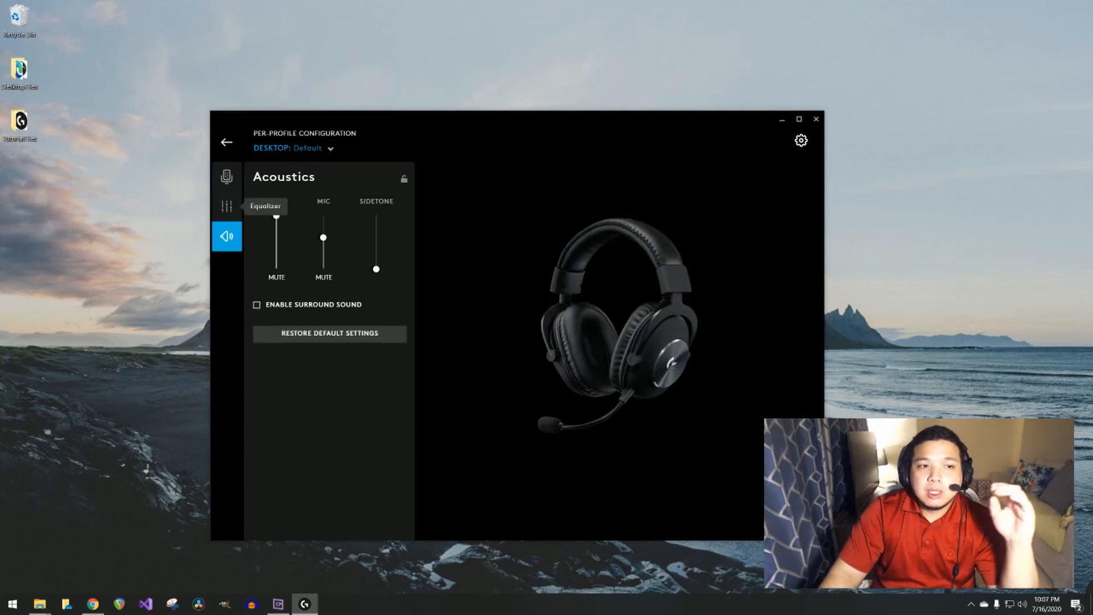
# Open the Equalizer page and browse the online community equalizer presets.
pyautogui.click(227, 205)
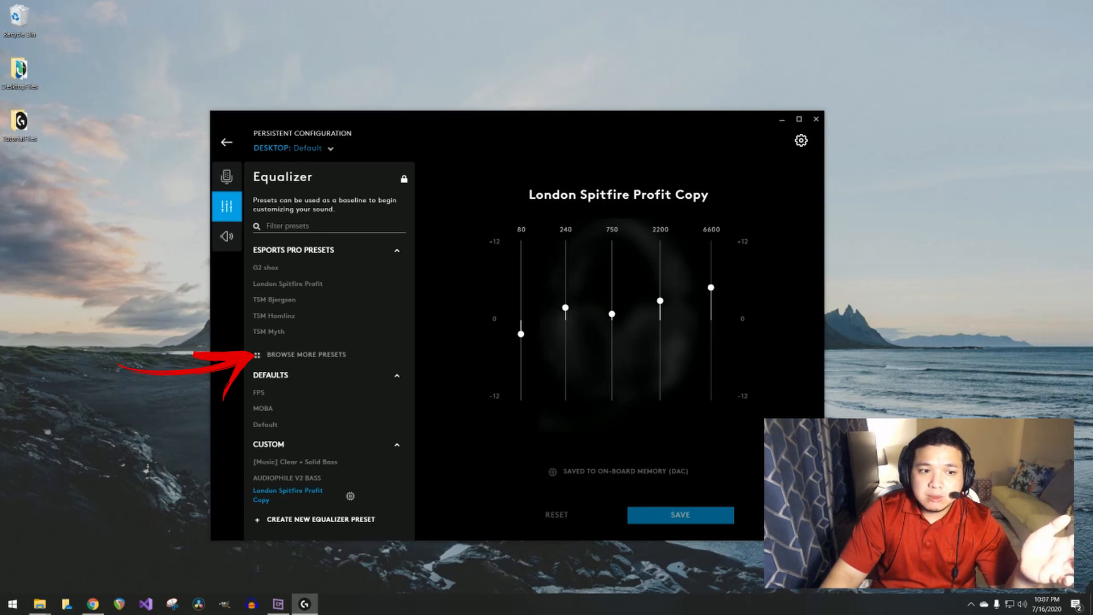
pyautogui.click(306, 355)
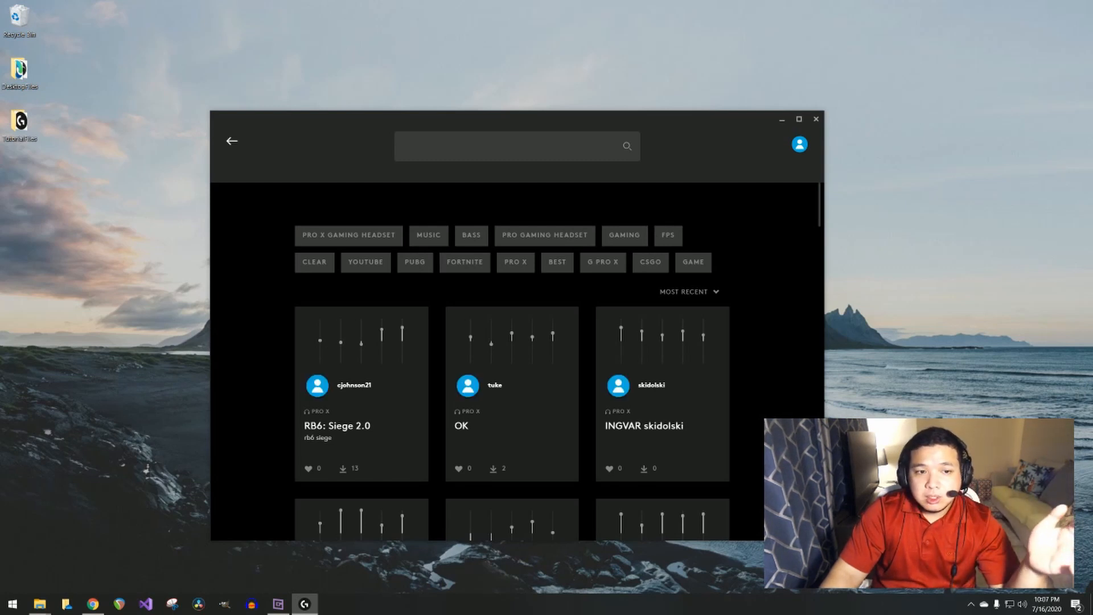
pyautogui.scroll(-3)
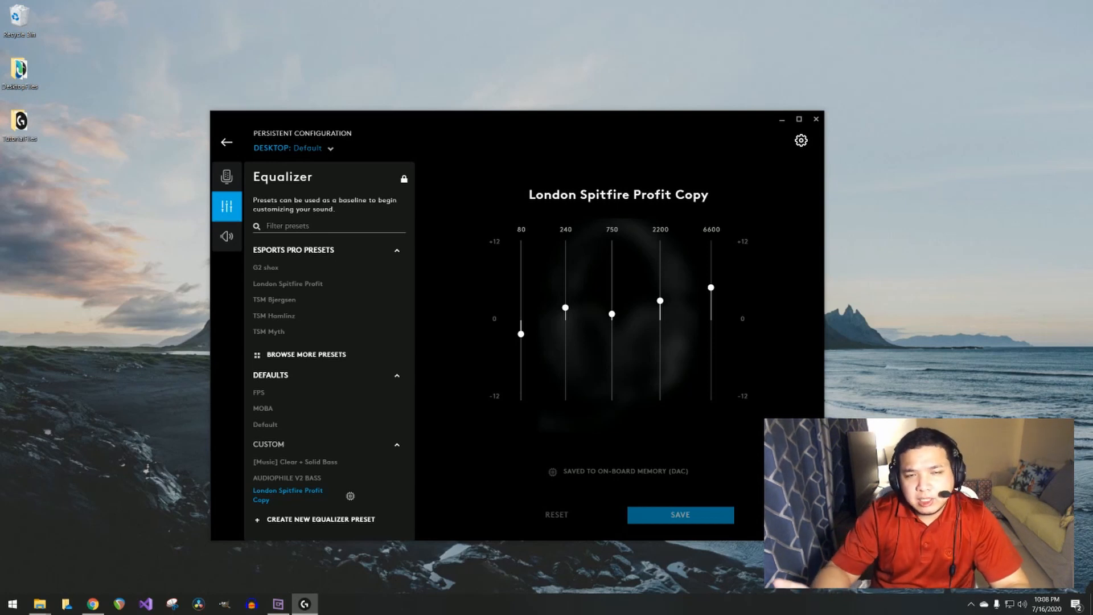
pyautogui.moveTo(314, 477)
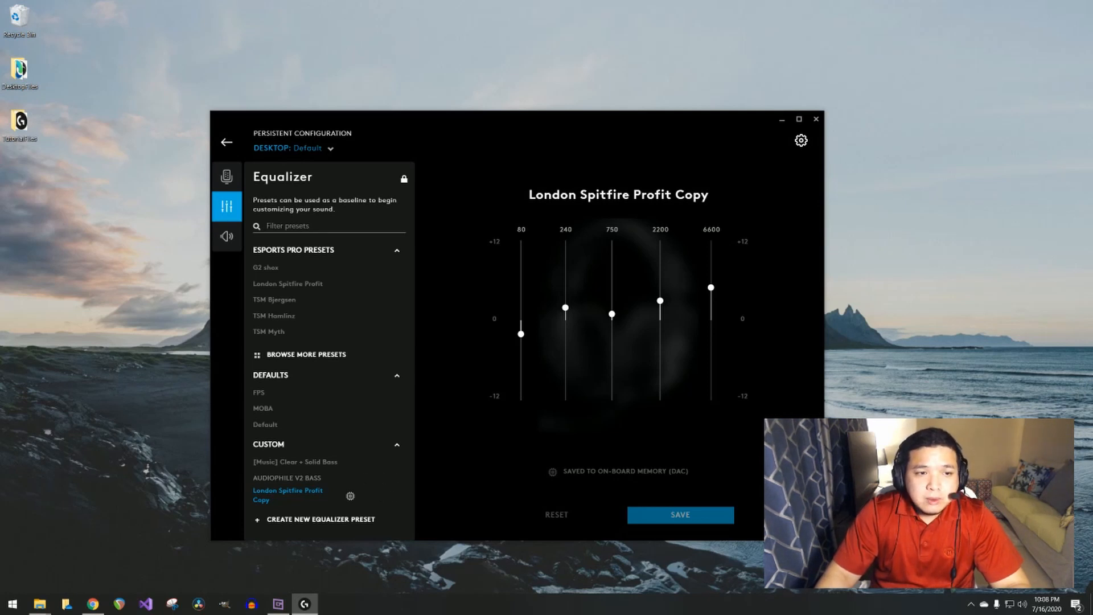
# Compare London Spitfire Profit with its Copy and apply the Copy preset to on-board DAC memory.
pyautogui.click(288, 283)
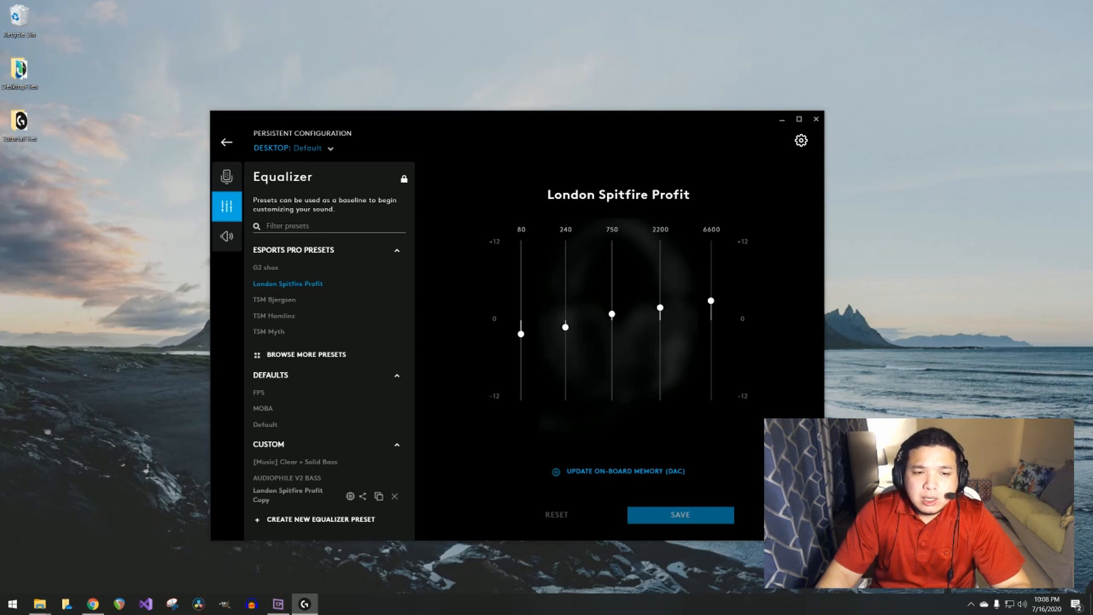
pyautogui.click(287, 494)
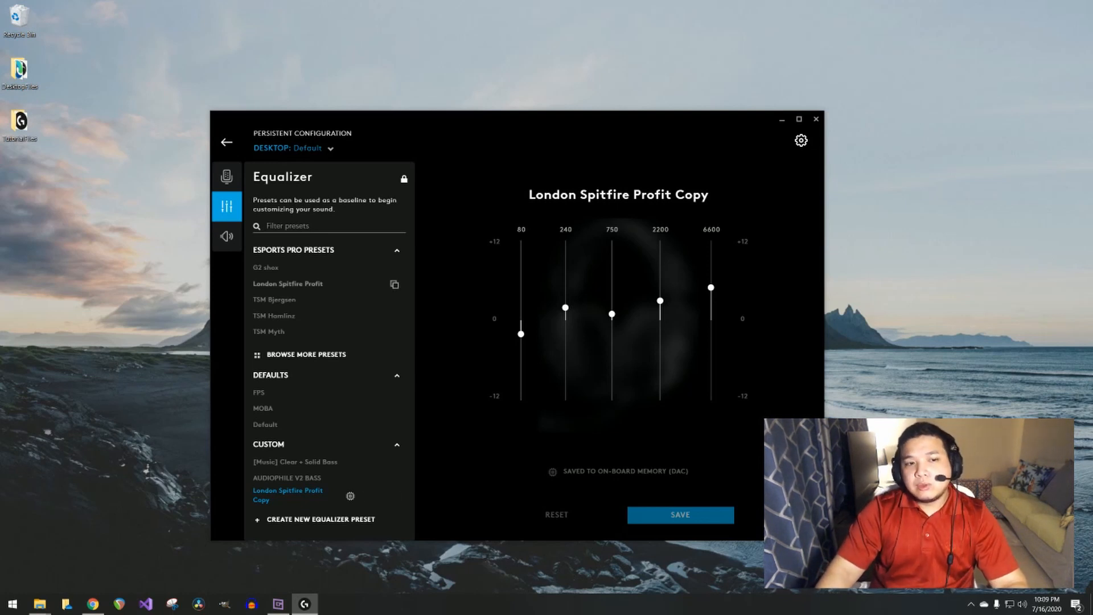
pyautogui.click(288, 284)
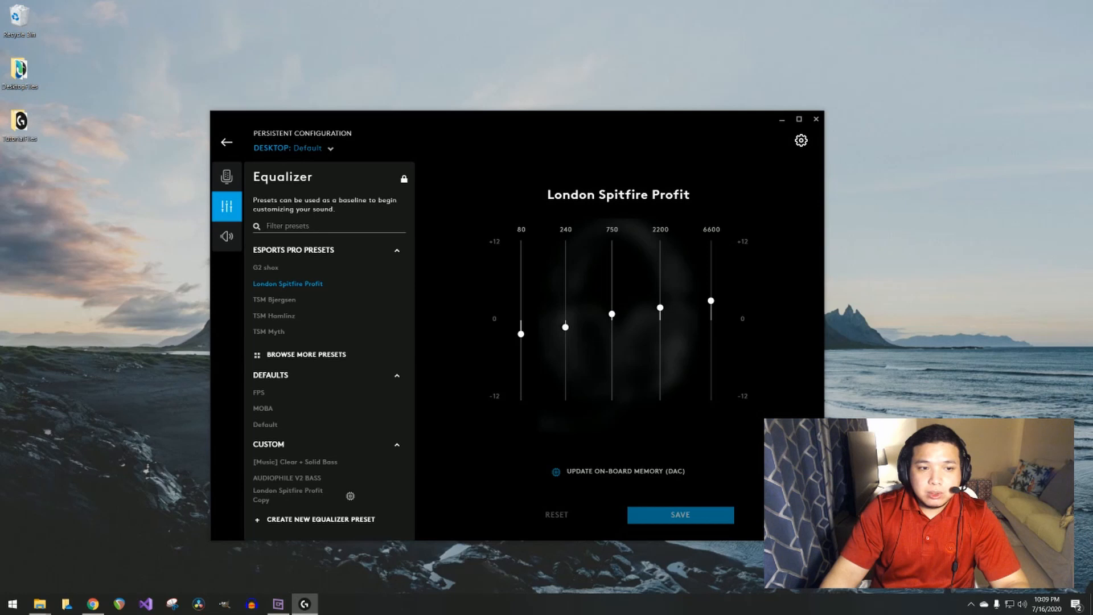
pyautogui.click(288, 494)
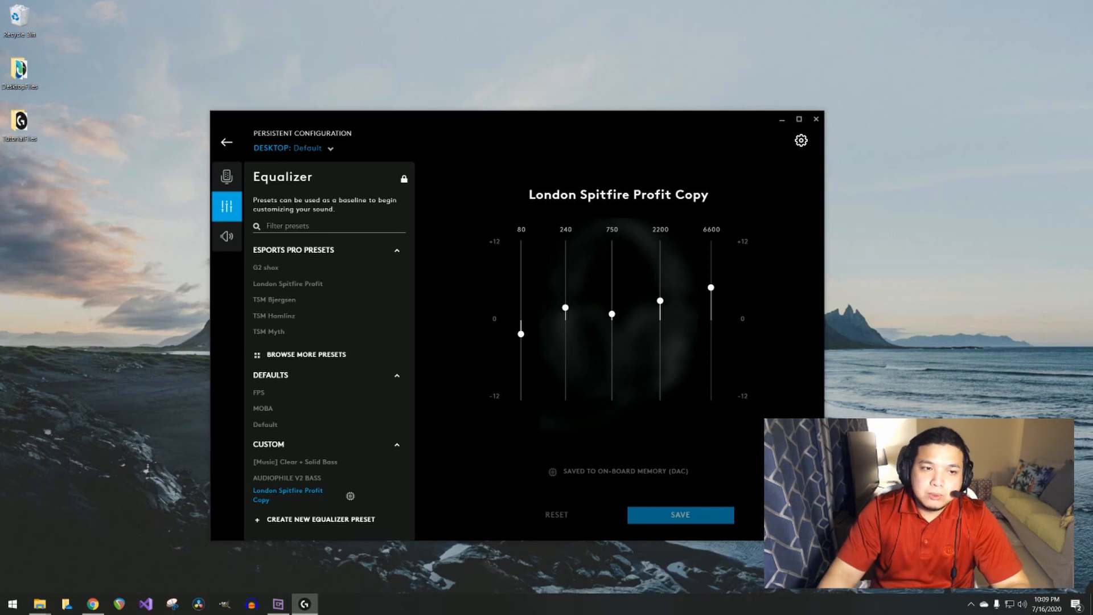
pyautogui.moveTo(226, 175)
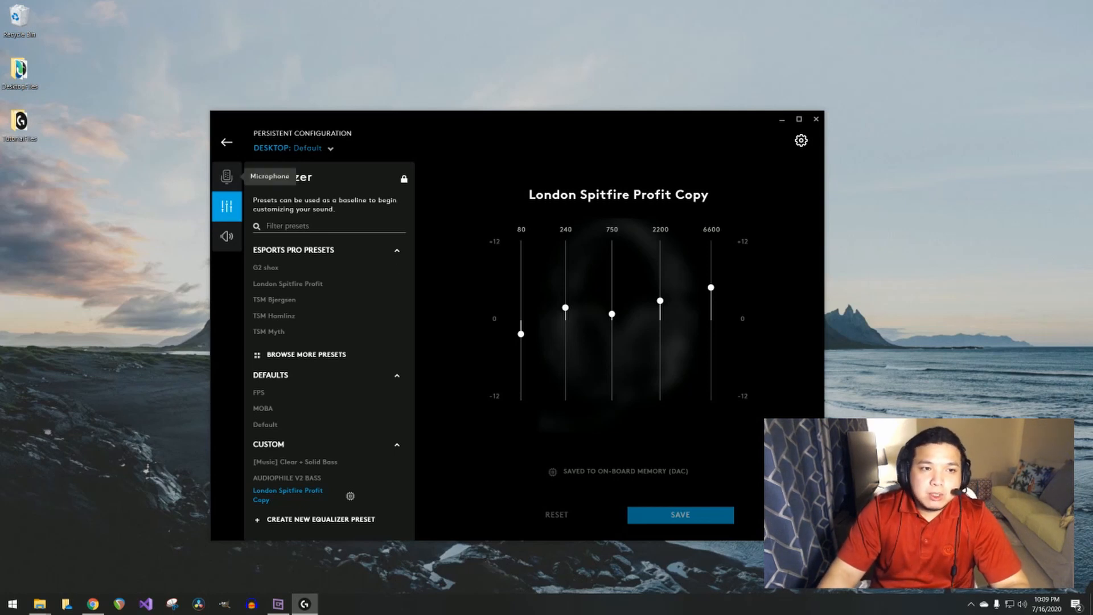
pyautogui.click(227, 176)
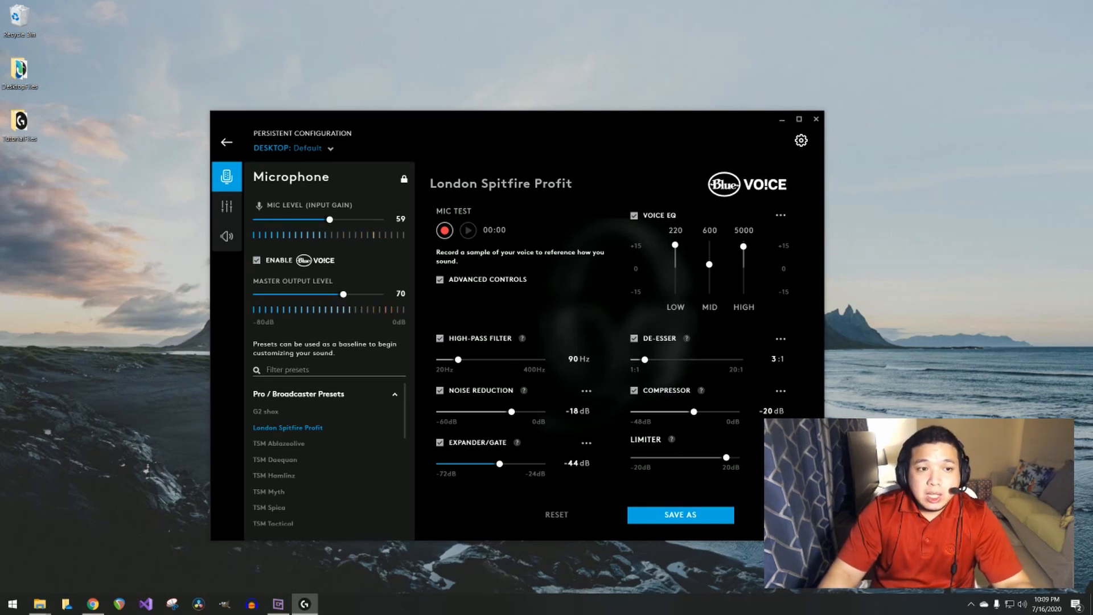
# Toggle Blue VO!CE off and back on, then reveal the Blue VO!CE preset list.
pyautogui.click(256, 259)
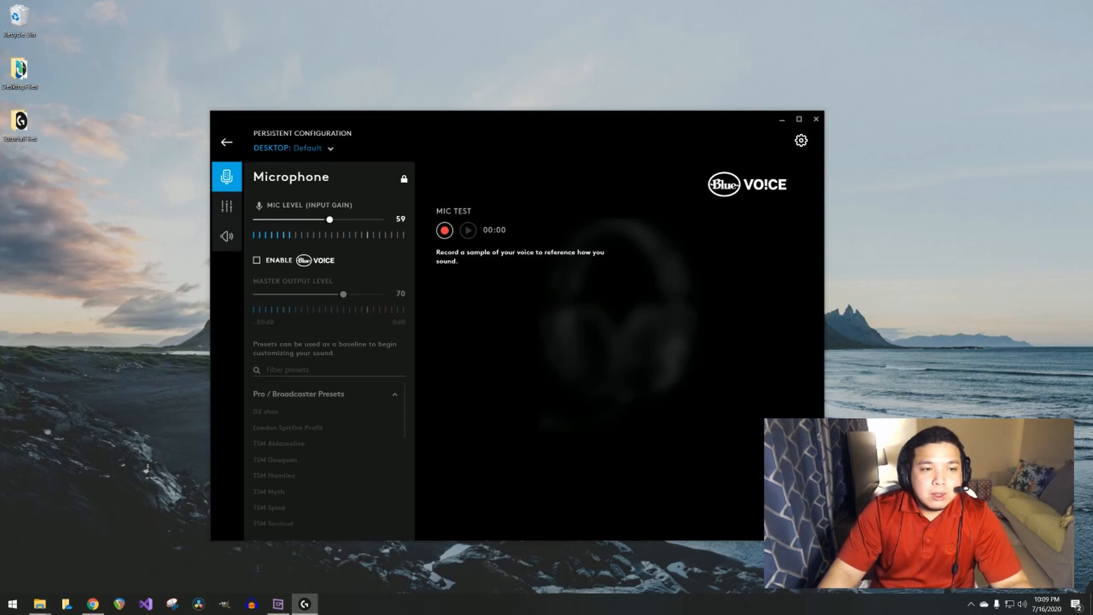
pyautogui.click(288, 427)
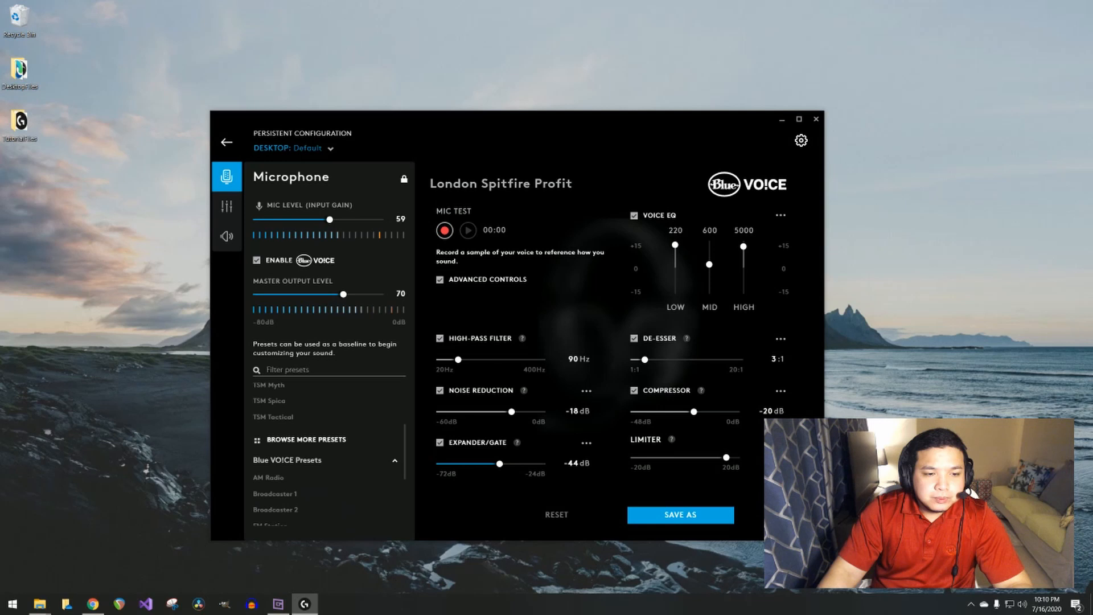
pyautogui.scroll(-3)
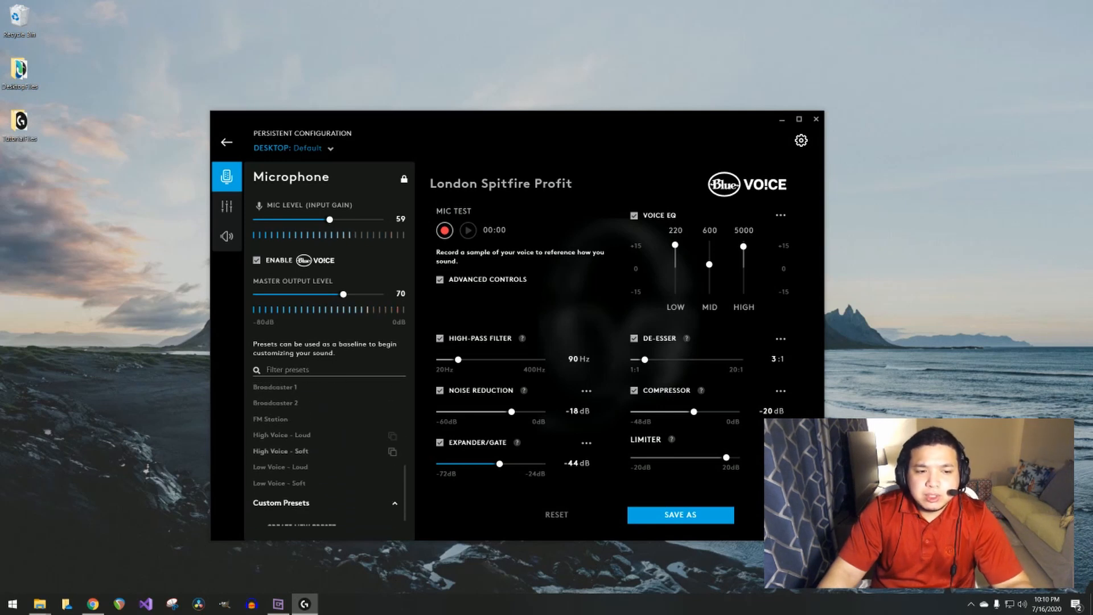
pyautogui.click(280, 451)
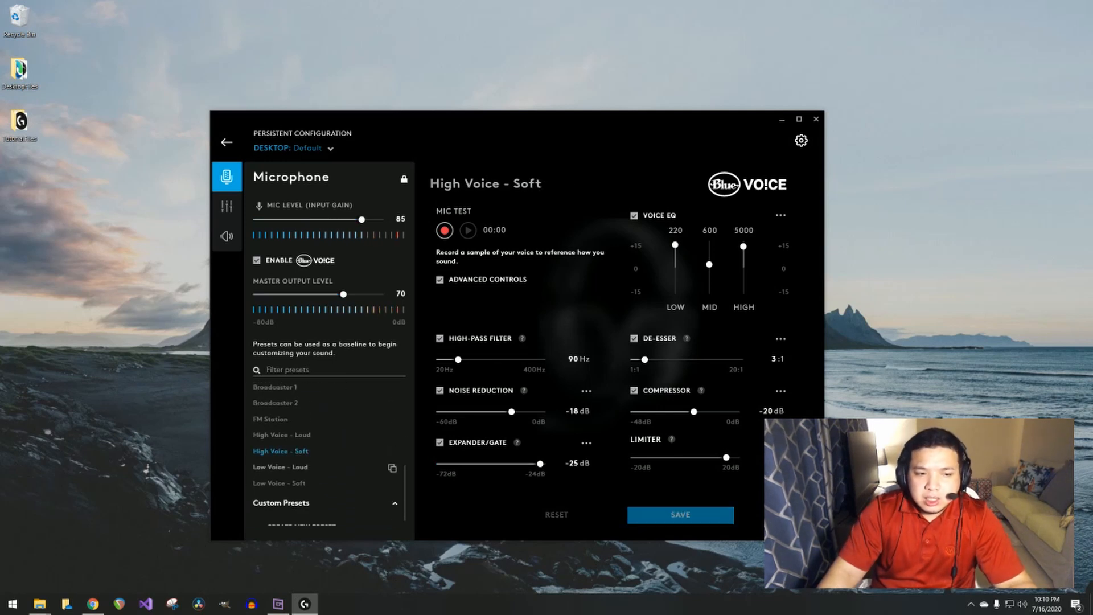
pyautogui.click(280, 467)
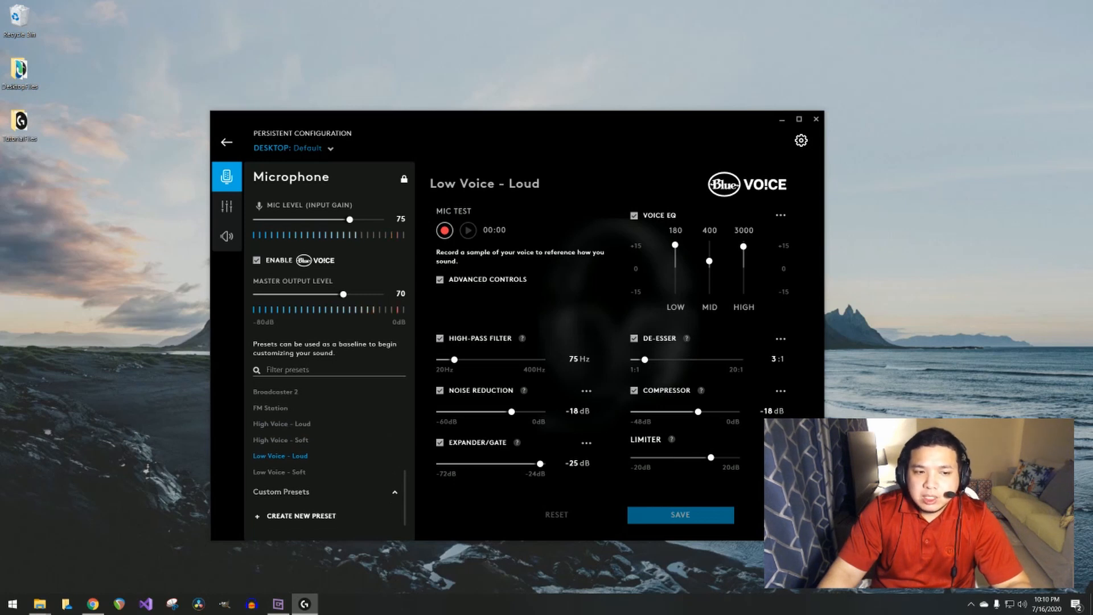
pyautogui.scroll(-3)
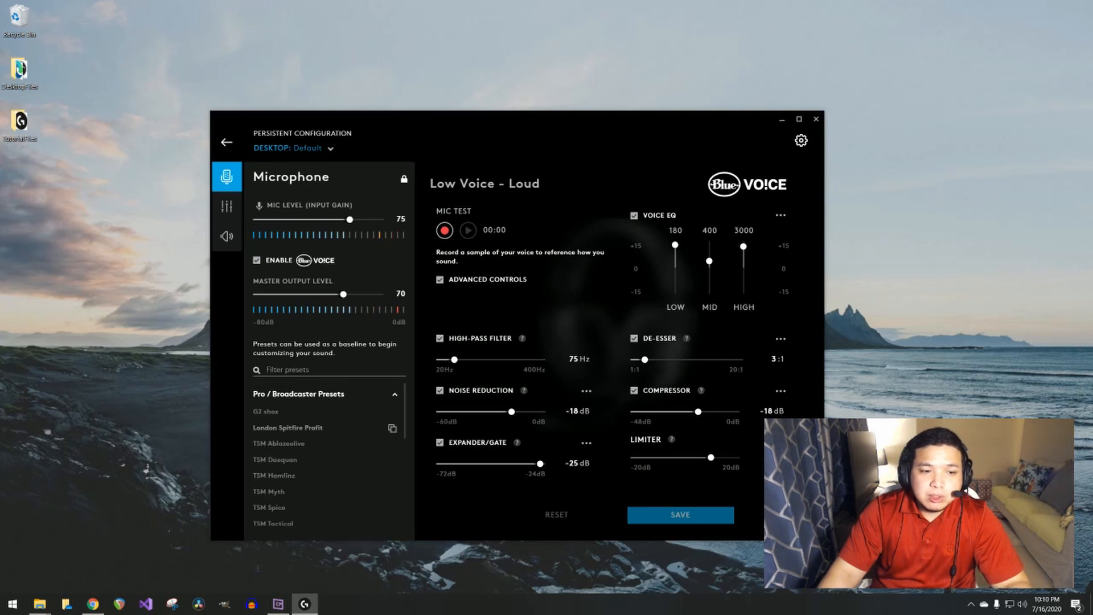
pyautogui.click(288, 427)
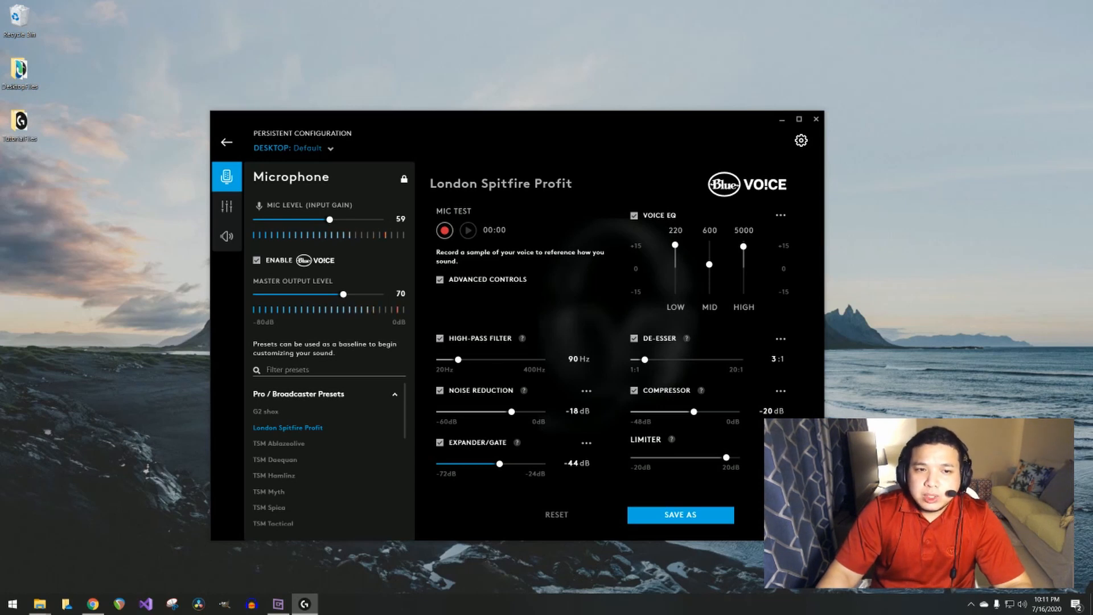
pyautogui.click(445, 230)
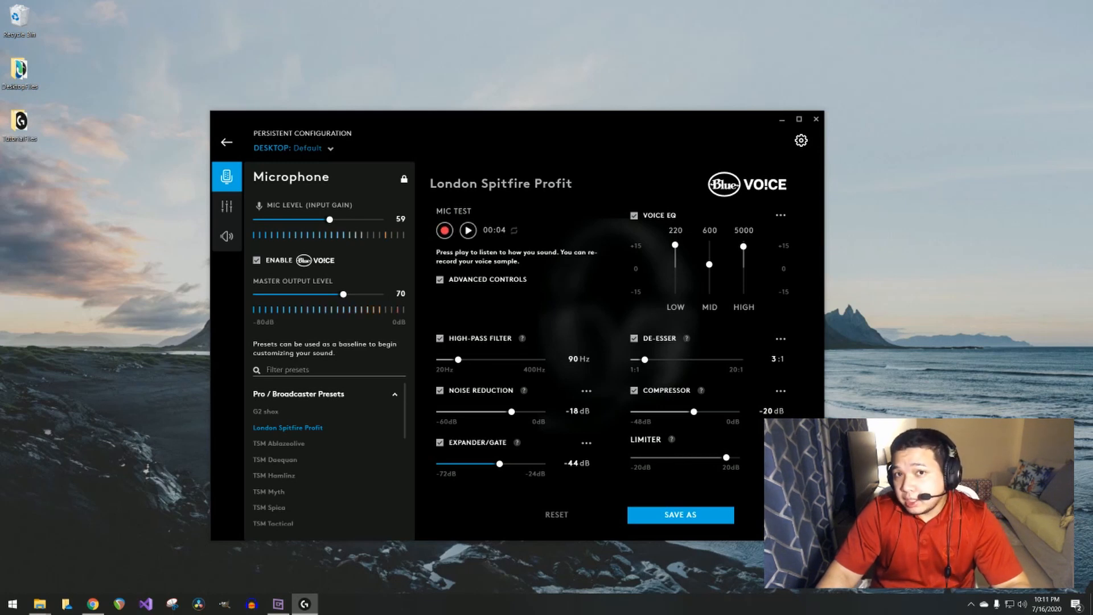
# Play back the recorded mic sample, stop it, and list the Desktop and CS:GO profiles.
pyautogui.click(466, 230)
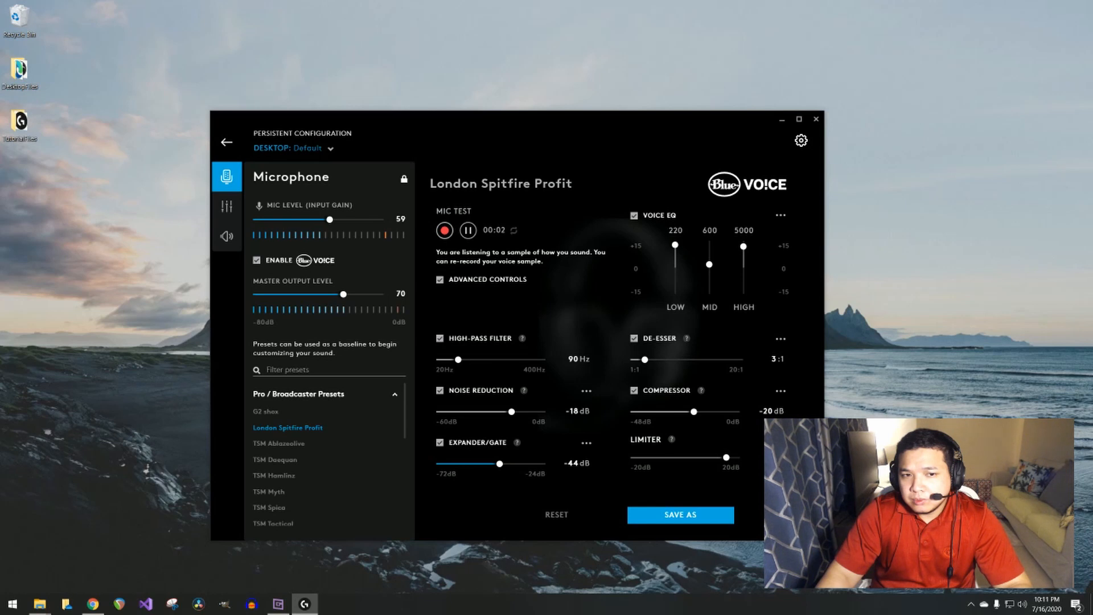
pyautogui.click(467, 230)
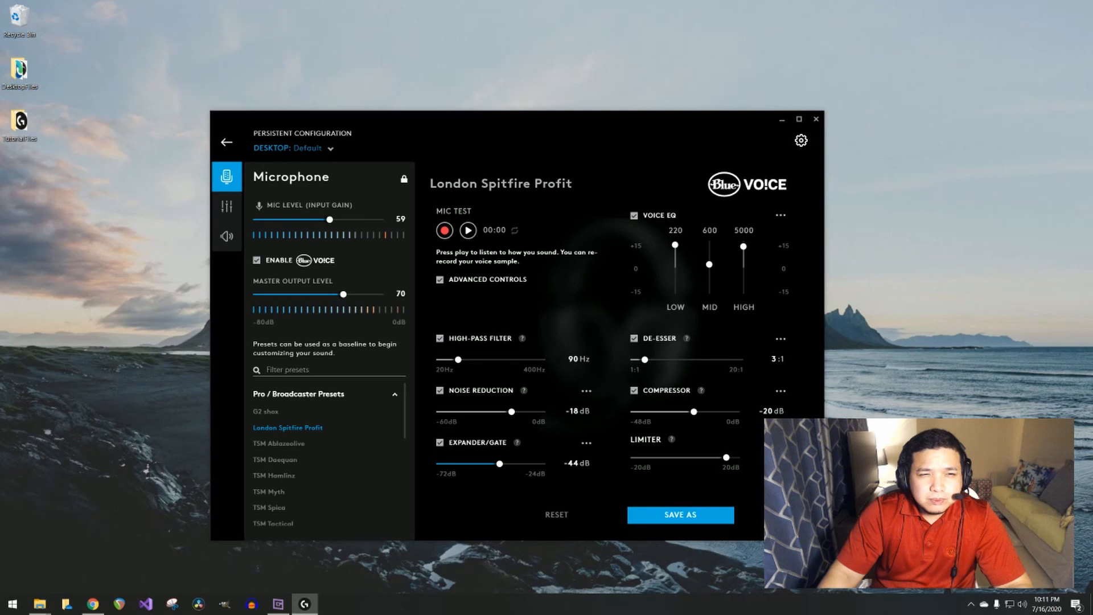
pyautogui.click(307, 148)
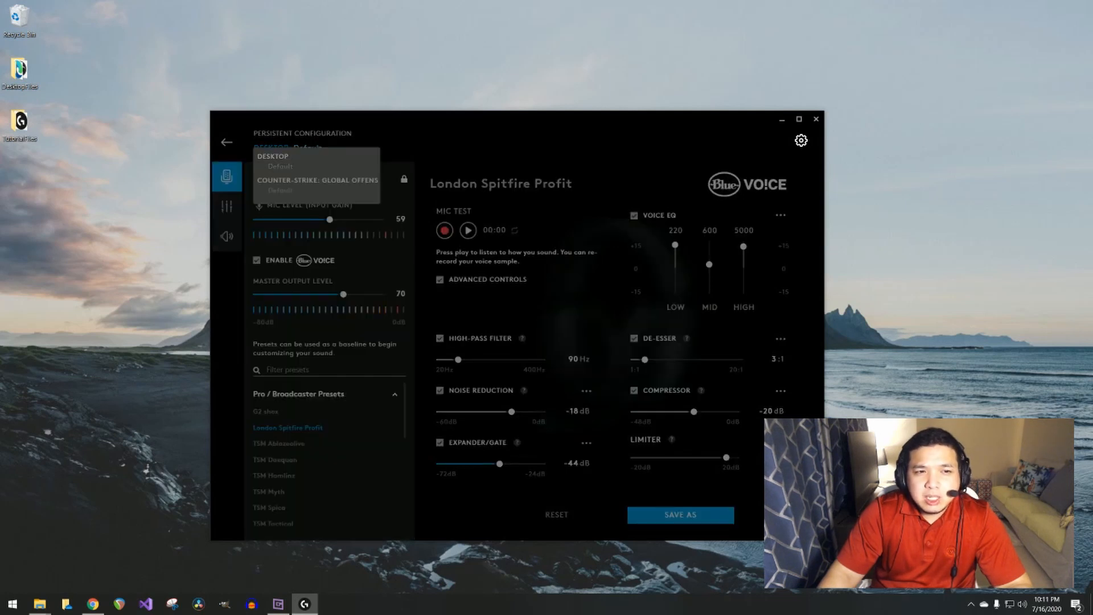
pyautogui.click(280, 162)
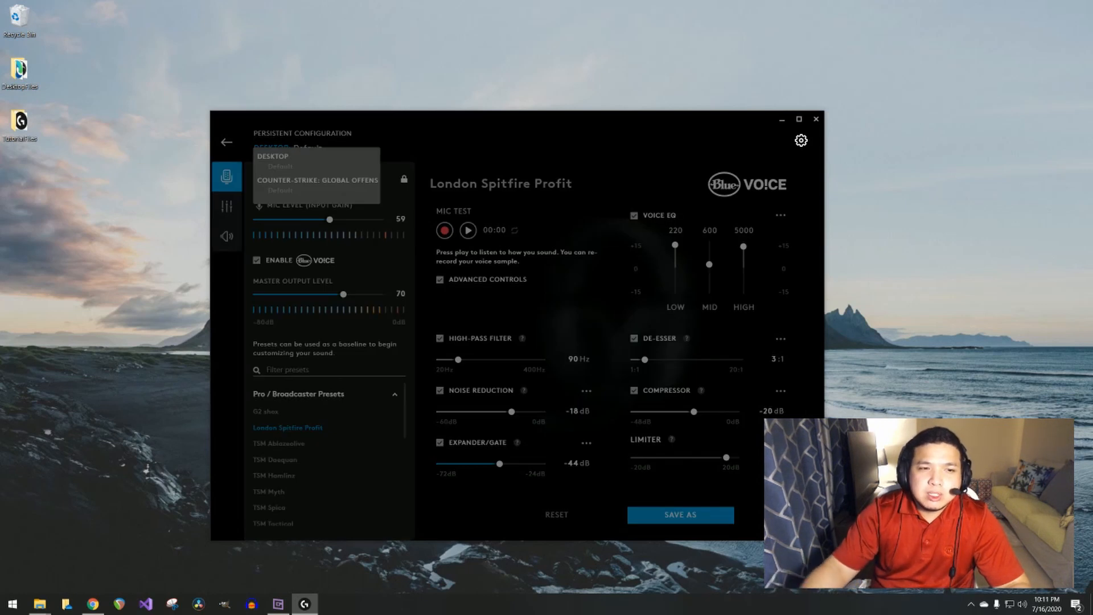
pyautogui.click(272, 159)
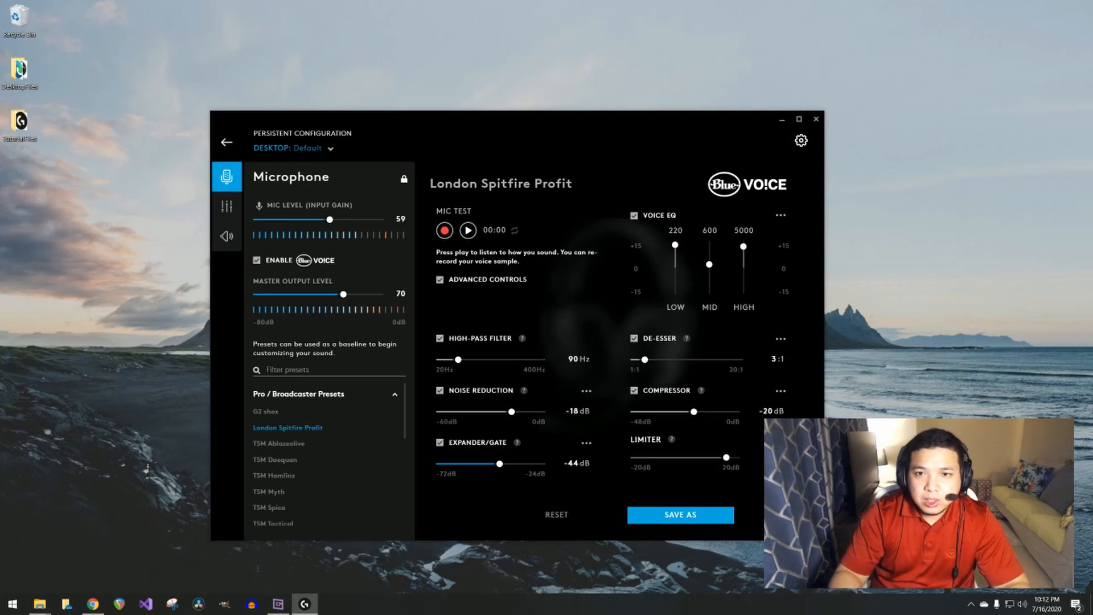
pyautogui.moveTo(227, 207)
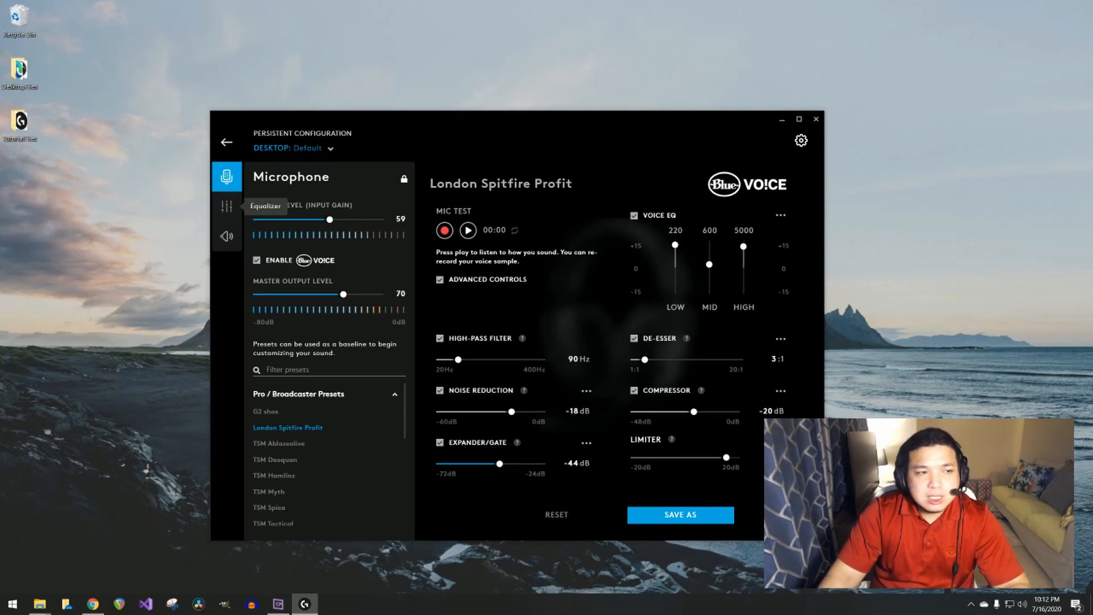